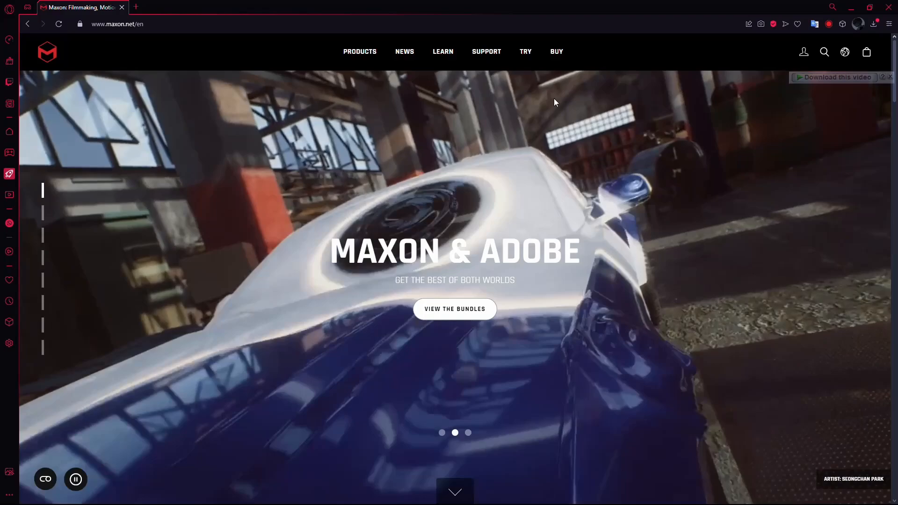
Reach the Trial Downloads page and its More Installers and Downloads link.
left_click(525, 51)
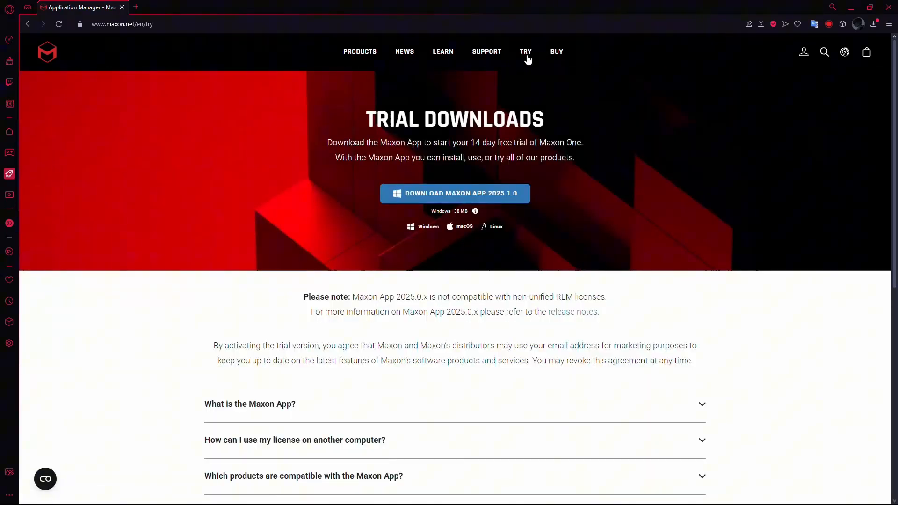
mouse_move(533, 293)
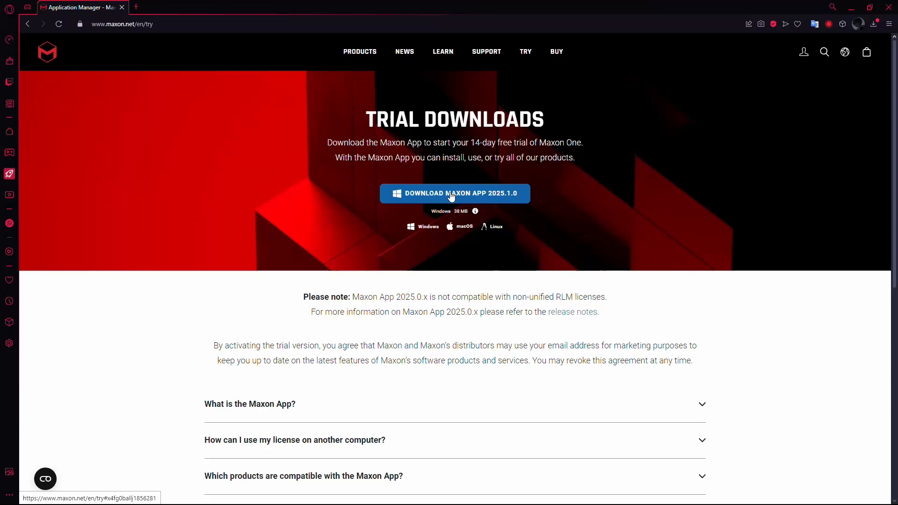
scroll("down", 3)
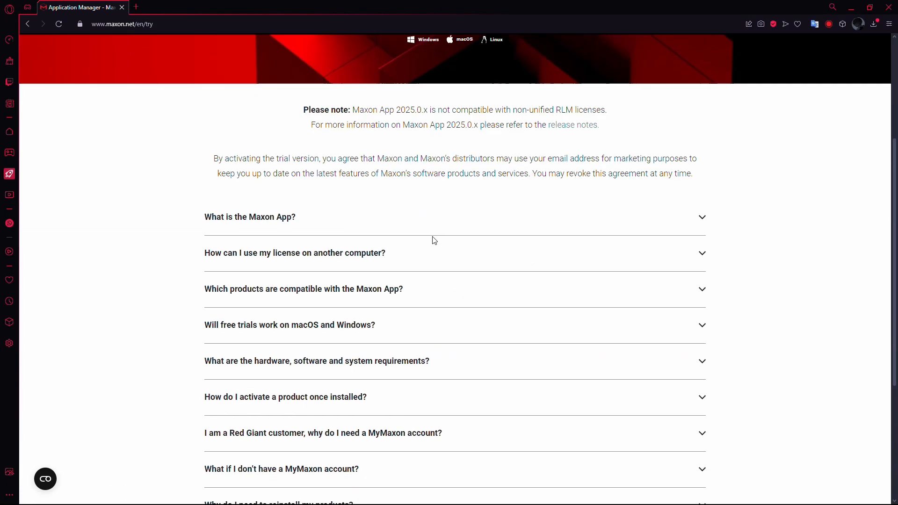
scroll("down", 3)
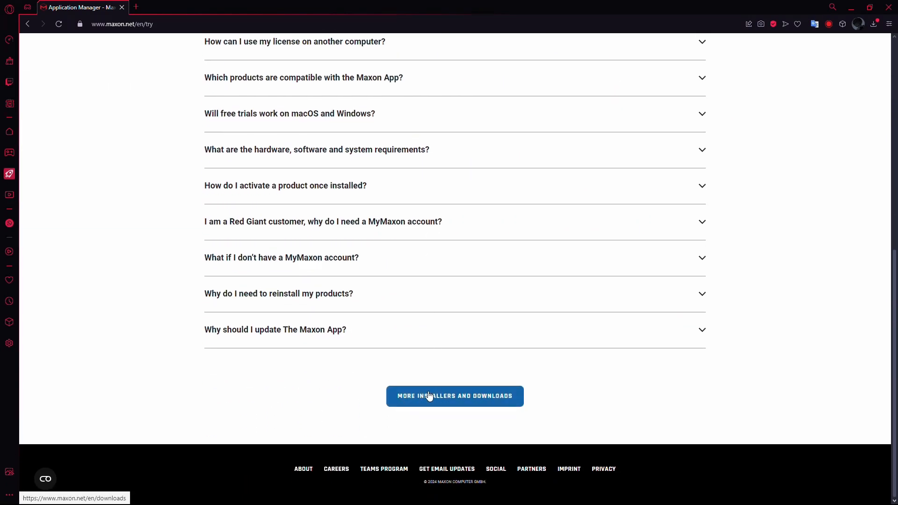
Choose the Windows build of Universe 2025.0.0 on the full downloads page.
left_click(454, 395)
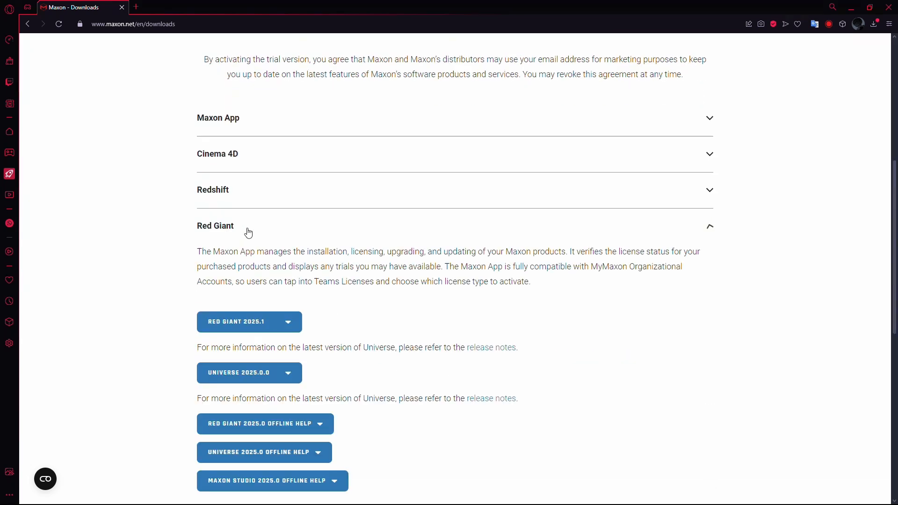
scroll("down", 3)
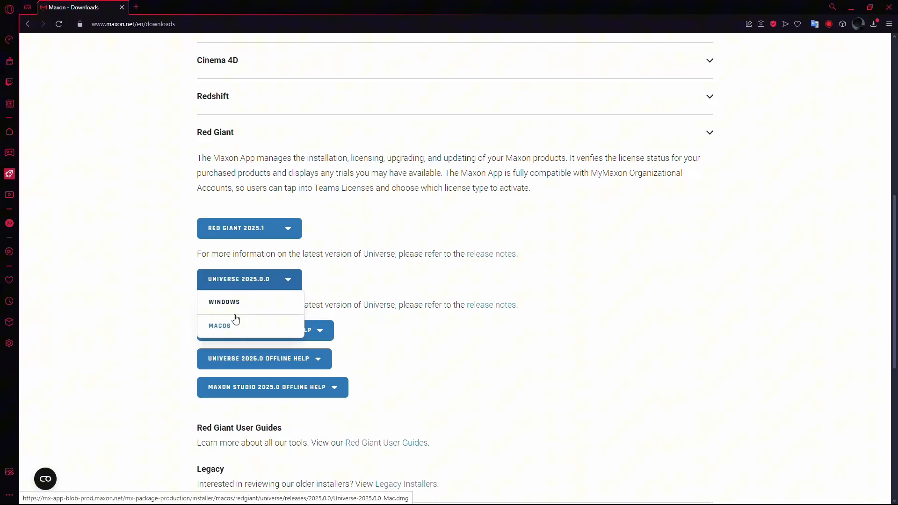
left_click(219, 325)
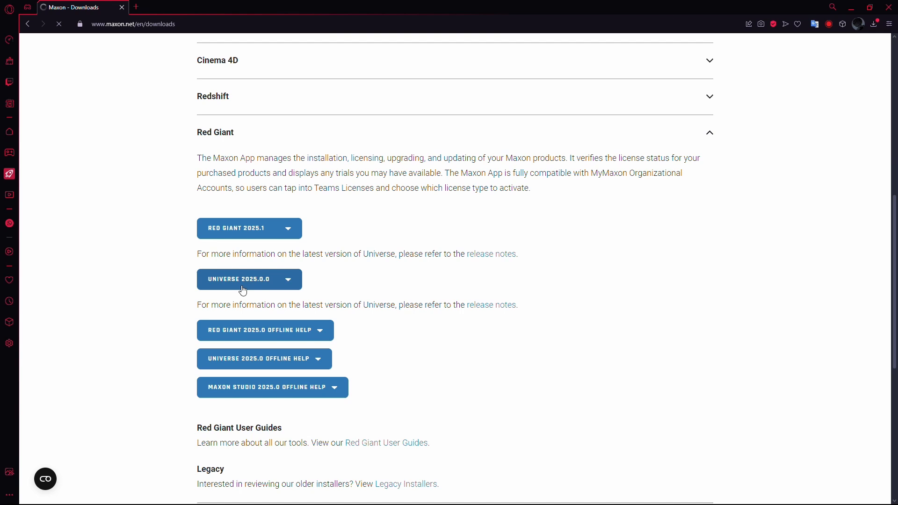
left_click(243, 278)
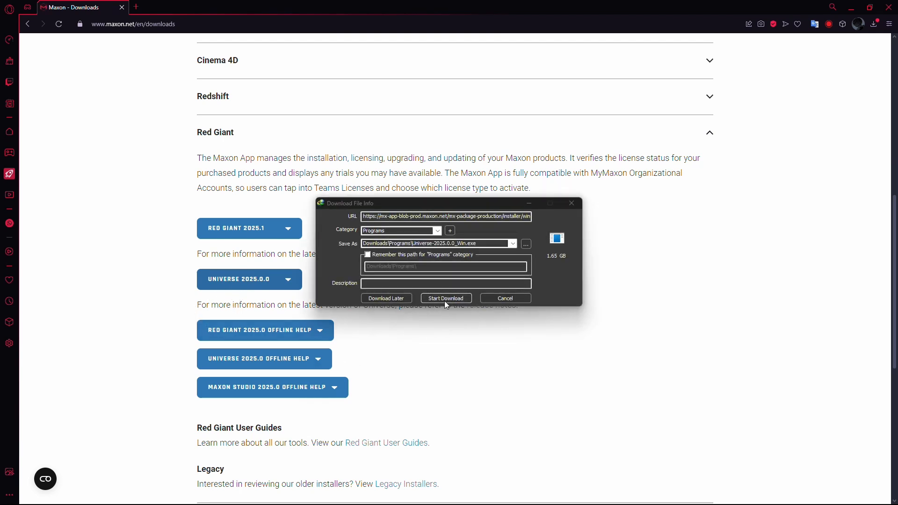
Start the Universe installer download and minimize the browser.
left_click(445, 298)
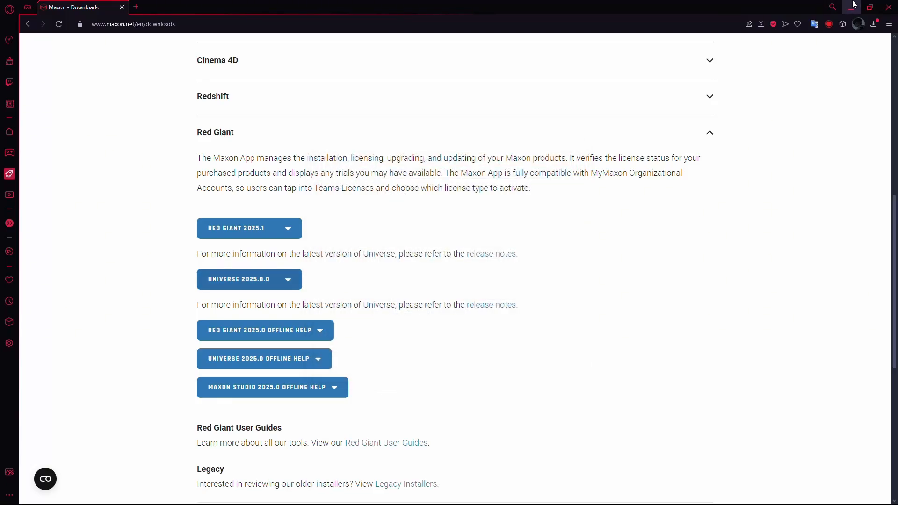
left_click(433, 494)
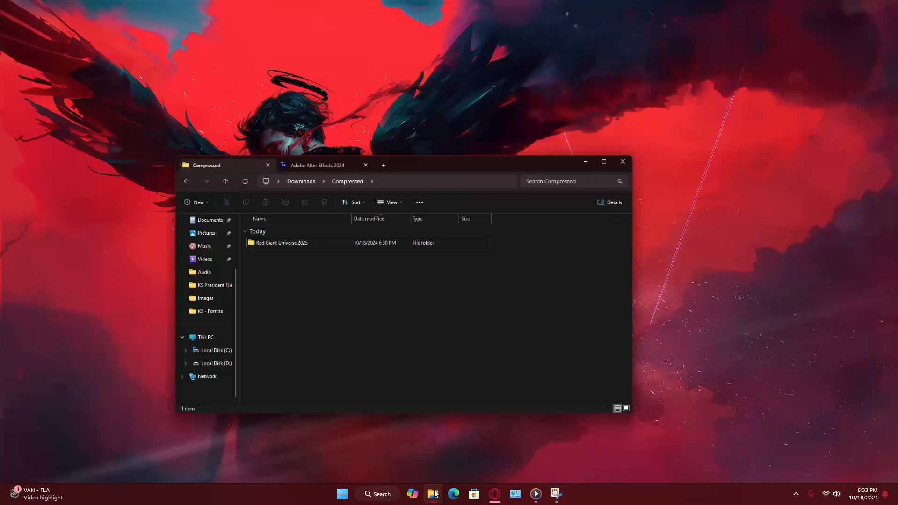
Run Universe-2025.0.0_Win from the Red Giant Universe 2025 folder.
double_click(281, 243)
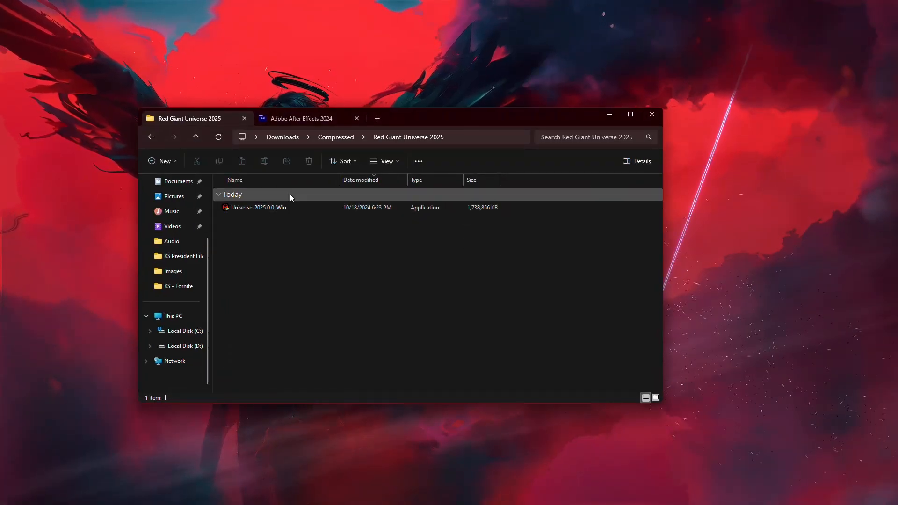
left_click(258, 208)
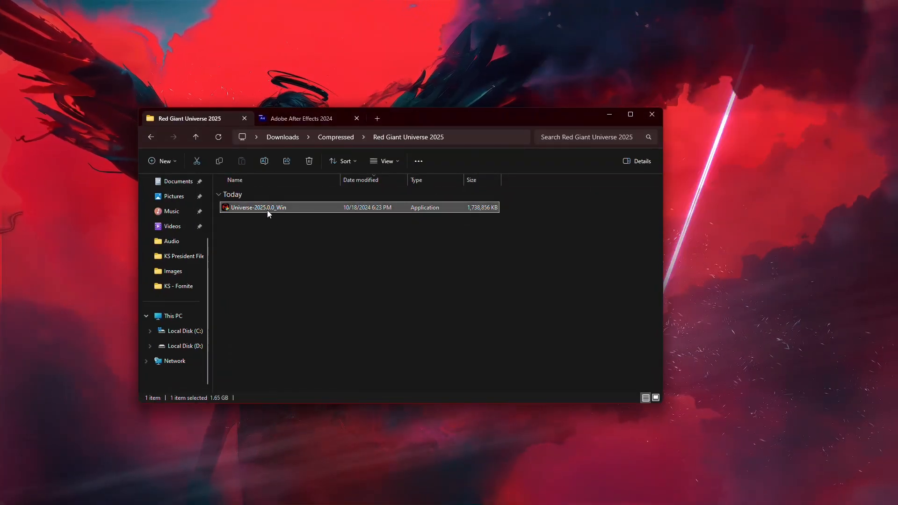
double_click(259, 208)
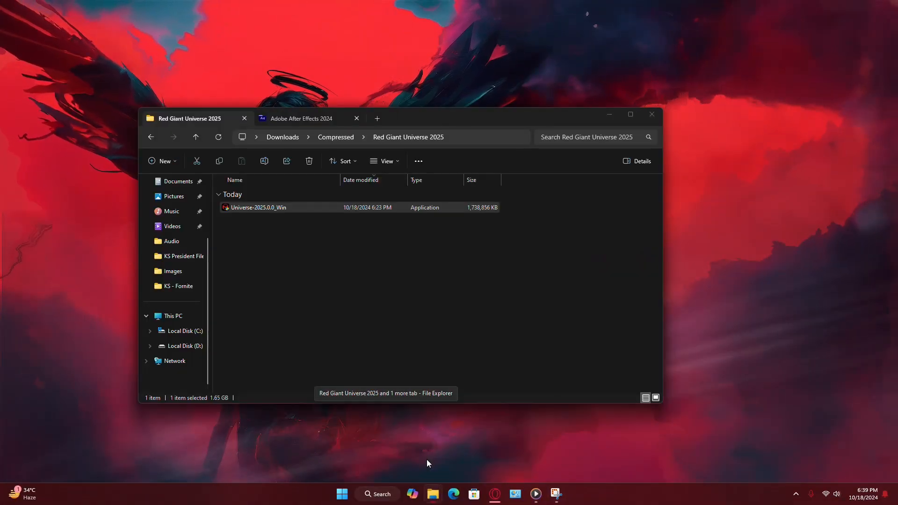
left_click(302, 118)
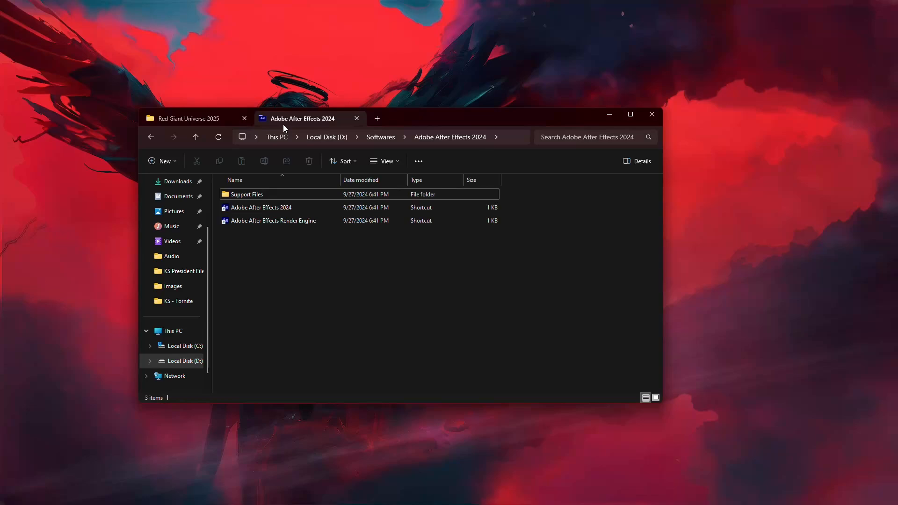
Launch Adobe After Effects 2024 from its shortcut on drive D.
left_click(261, 208)
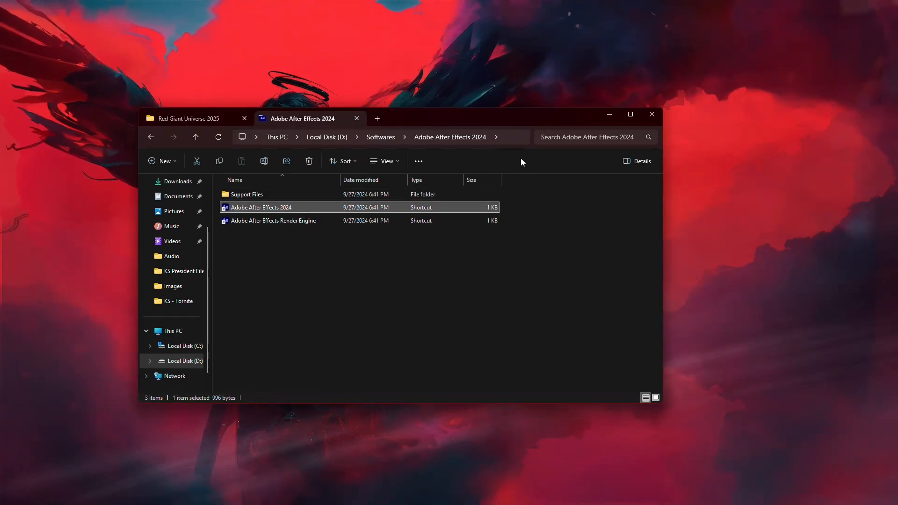
double_click(261, 208)
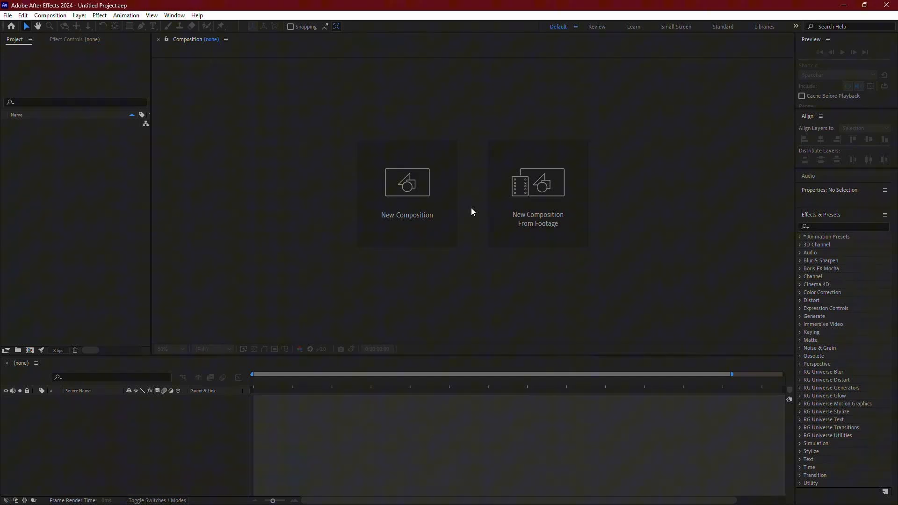
Create the new 1920×1080 composition Comp 1 from the start area.
left_click(407, 183)
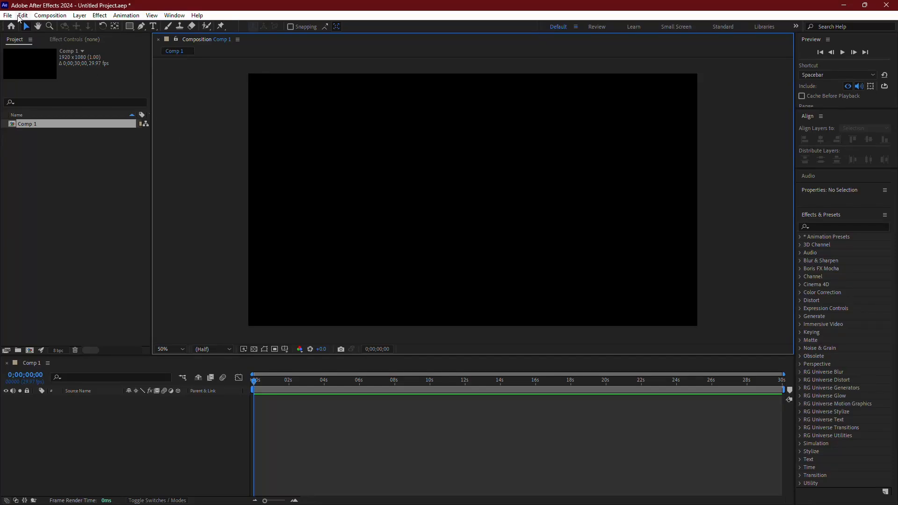
left_click(22, 16)
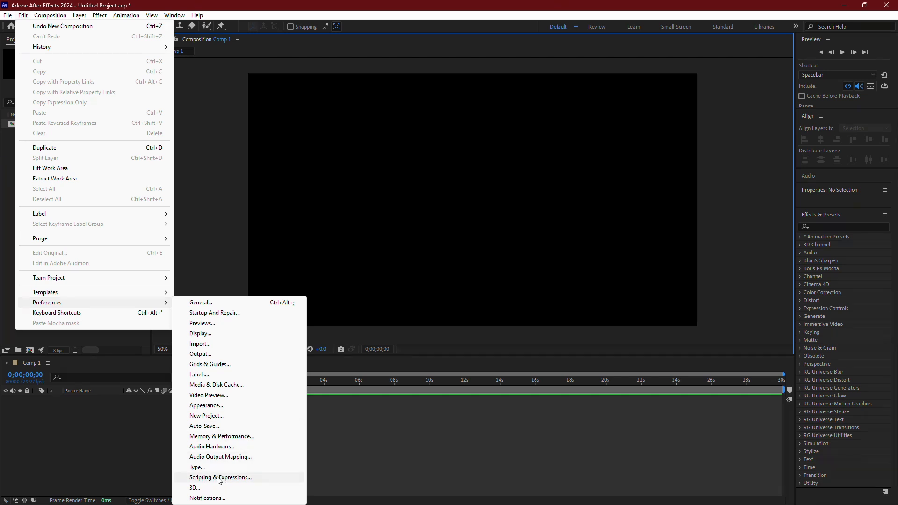
View the Scripting & Expressions preferences and adjust the scripting options.
left_click(221, 477)
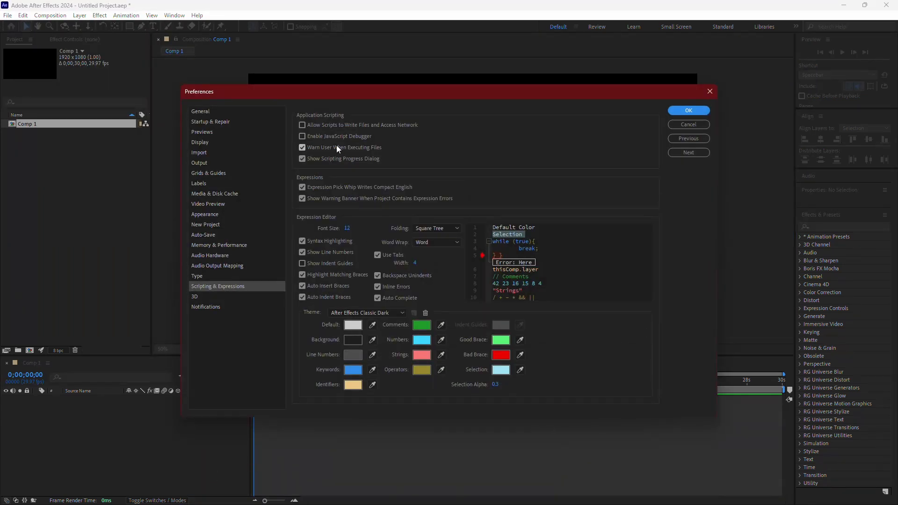
left_click(303, 124)
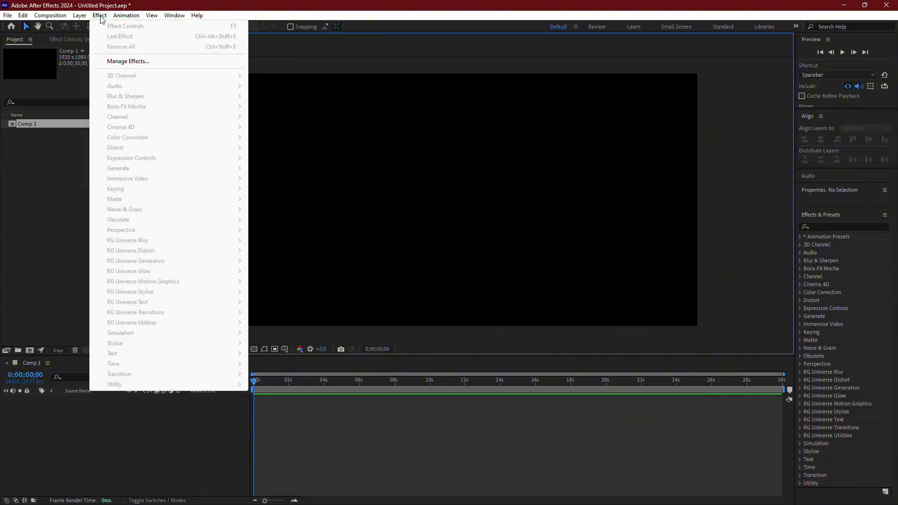
mouse_move(131, 250)
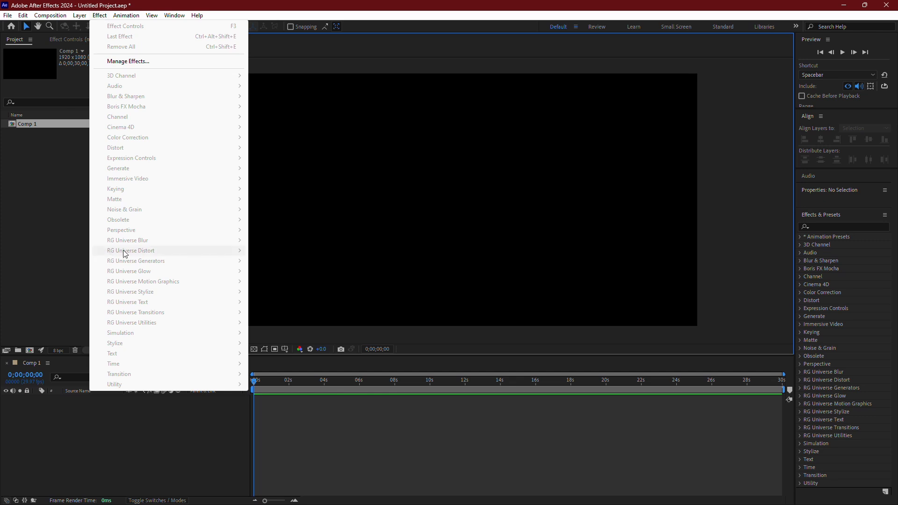
mouse_move(150, 261)
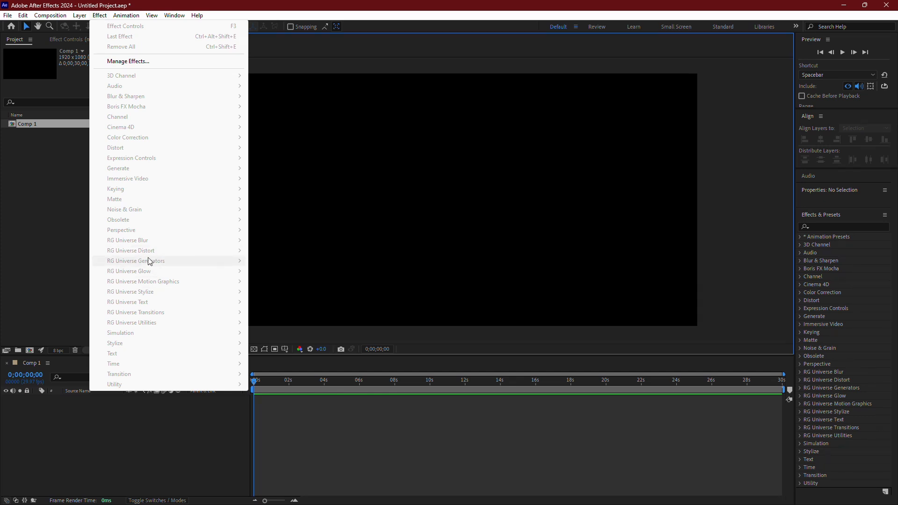
mouse_move(142, 274)
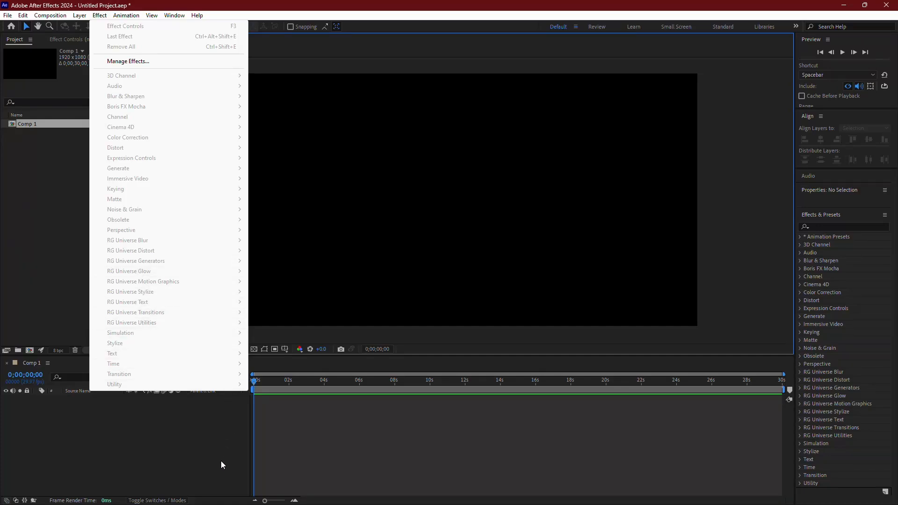
left_click(627, 415)
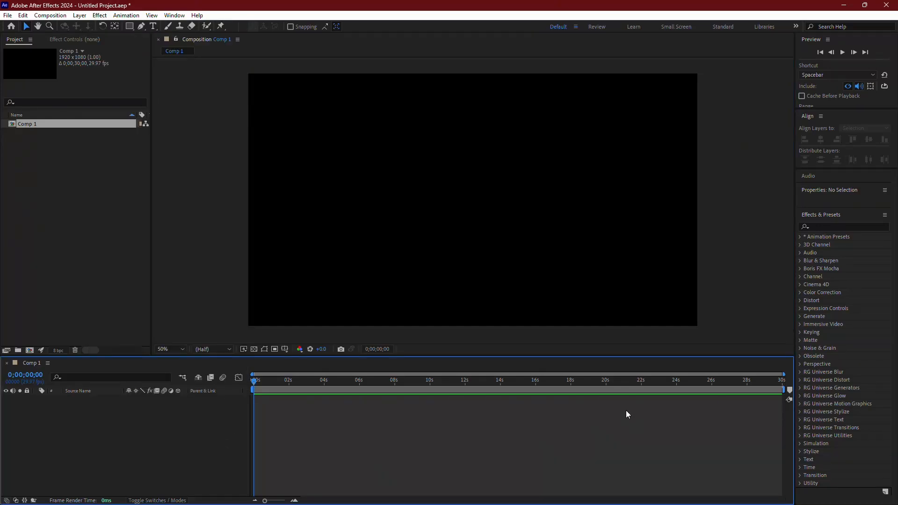